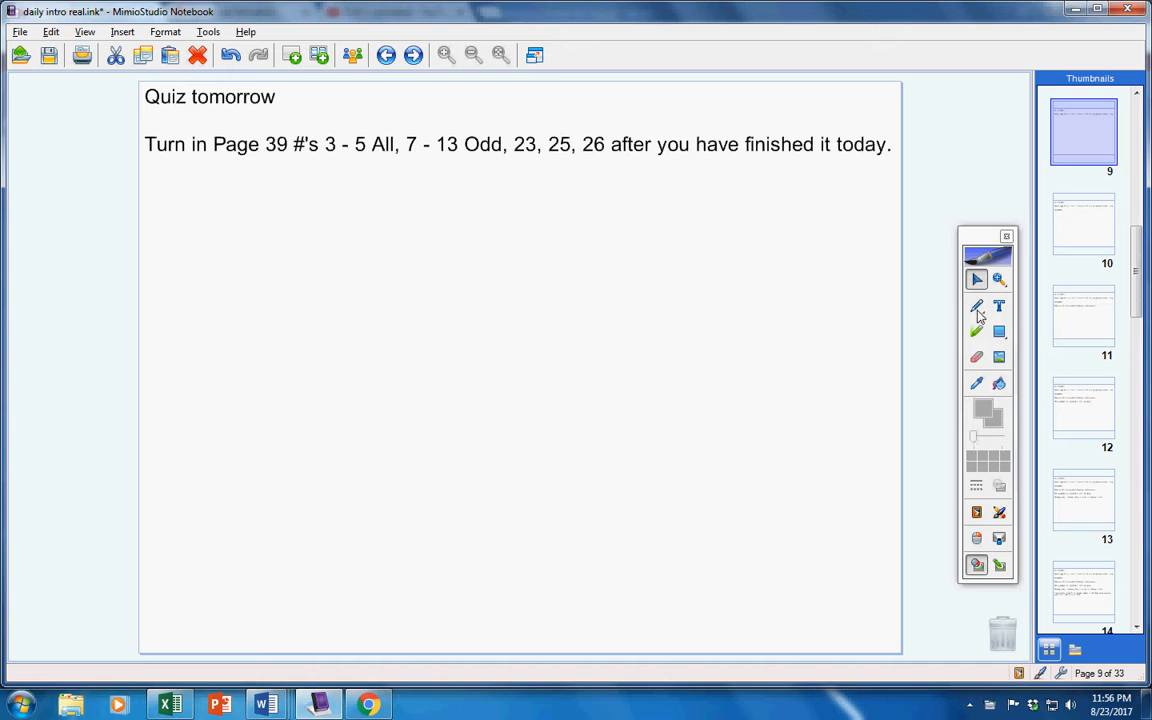
# - With the red pen, underline the Page 39 problem list on page 9
pyautogui.click(976, 304)
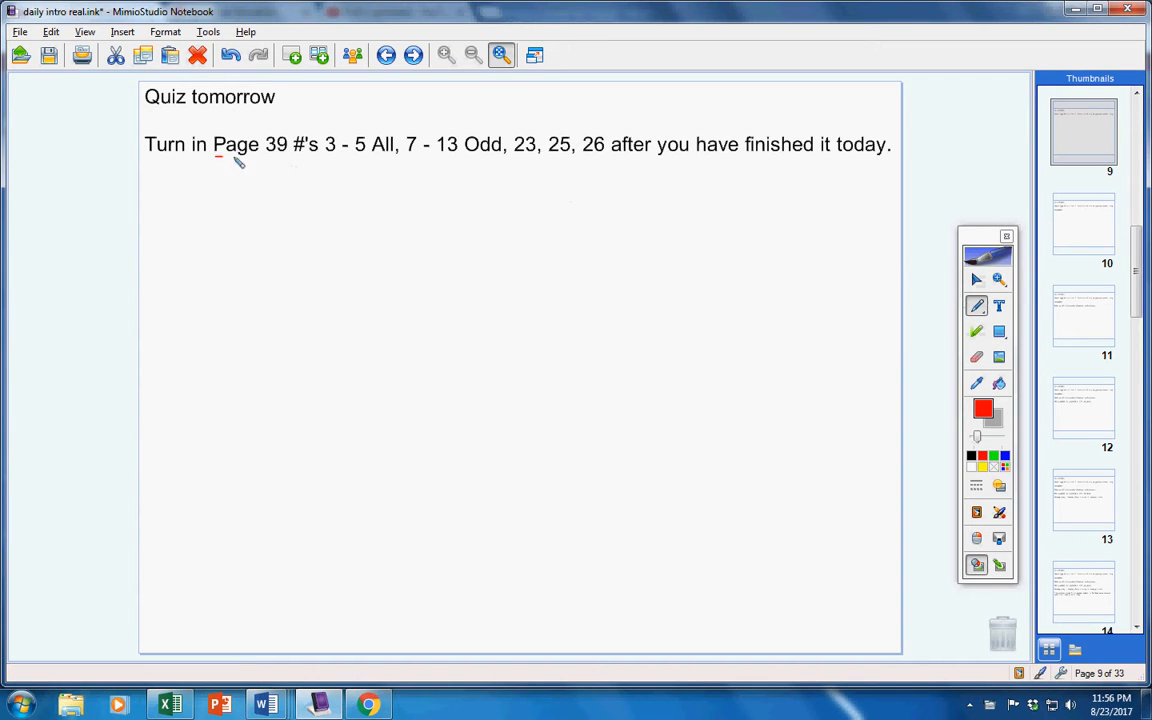
pyautogui.moveTo(212, 160); pyautogui.dragTo(736, 160)
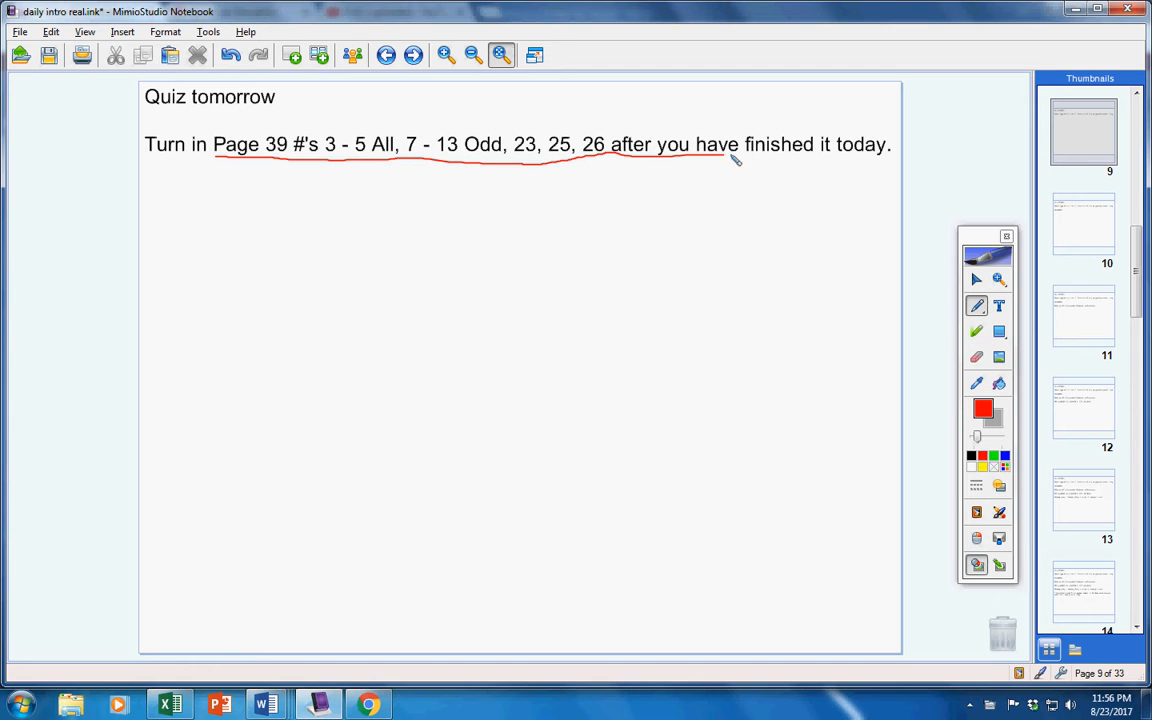
pyautogui.moveTo(736, 158); pyautogui.dragTo(896, 150)
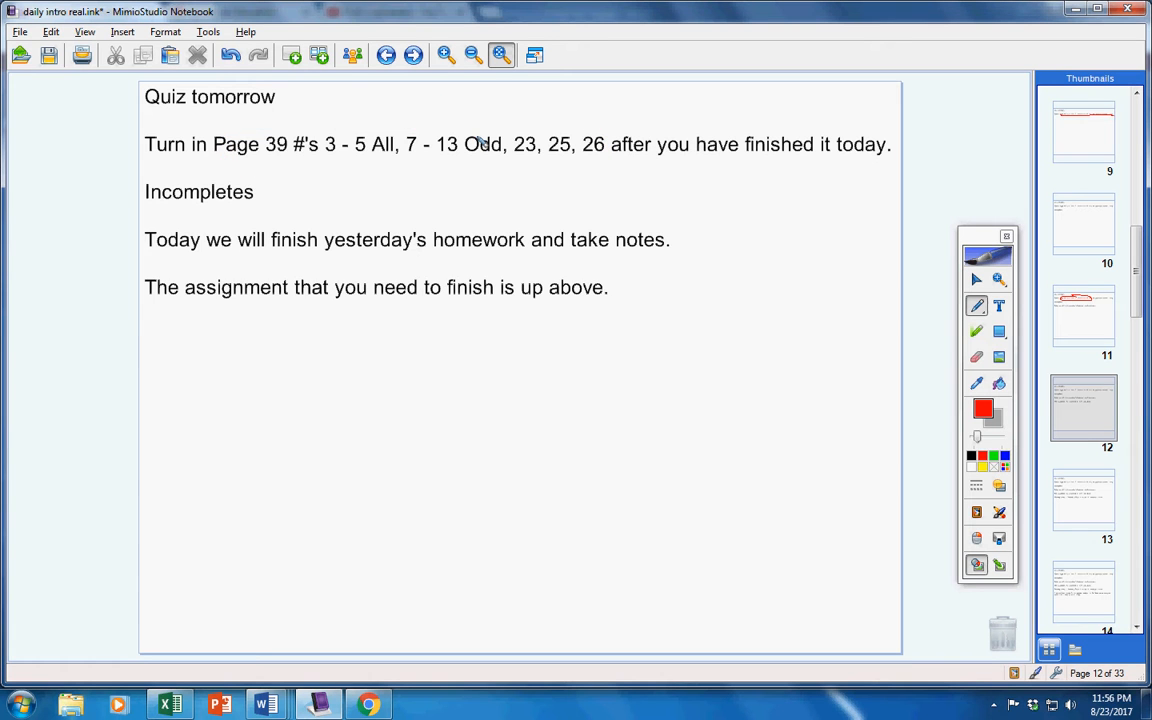
# - Underline the Page 39 problem list in red on the Incompletes page
pyautogui.moveTo(212, 162); pyautogui.dragTo(412, 162)
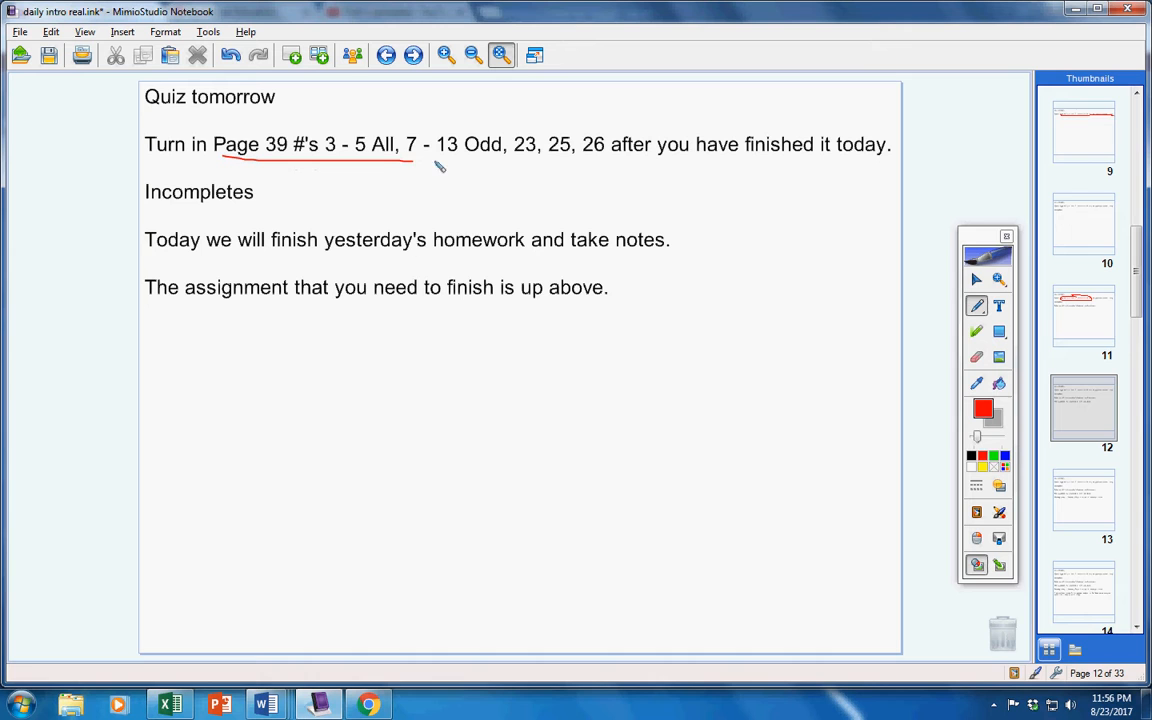
pyautogui.moveTo(430, 160); pyautogui.dragTo(600, 160)
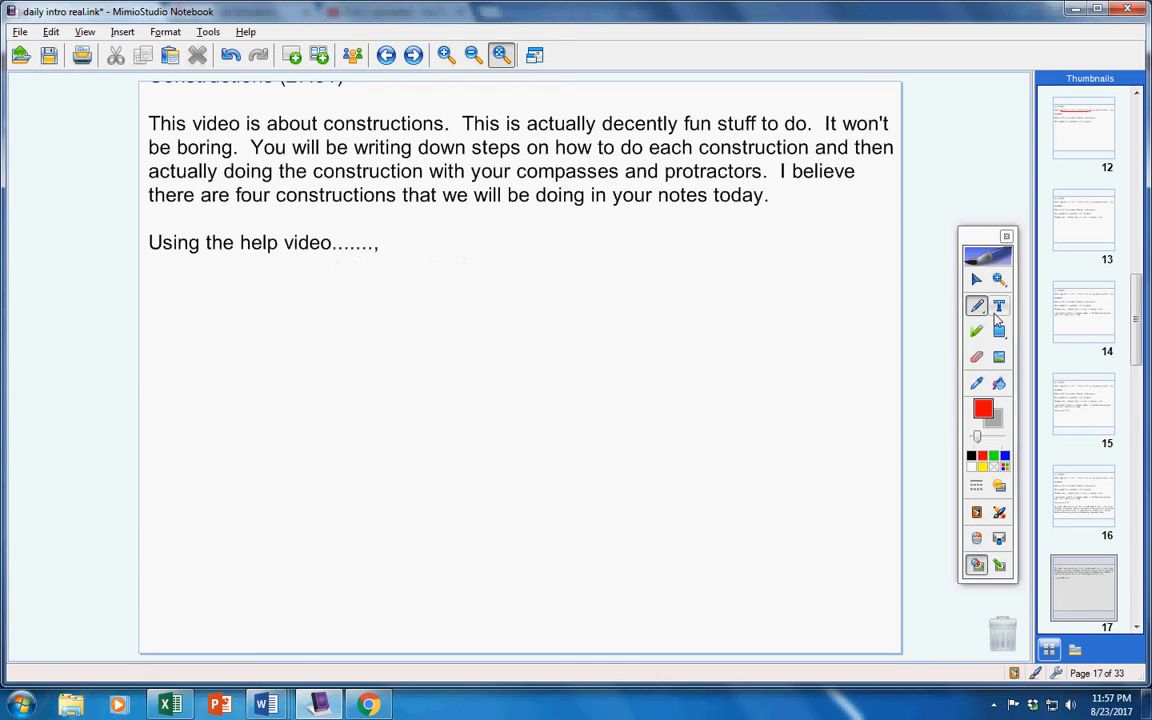
pyautogui.moveTo(782, 332)
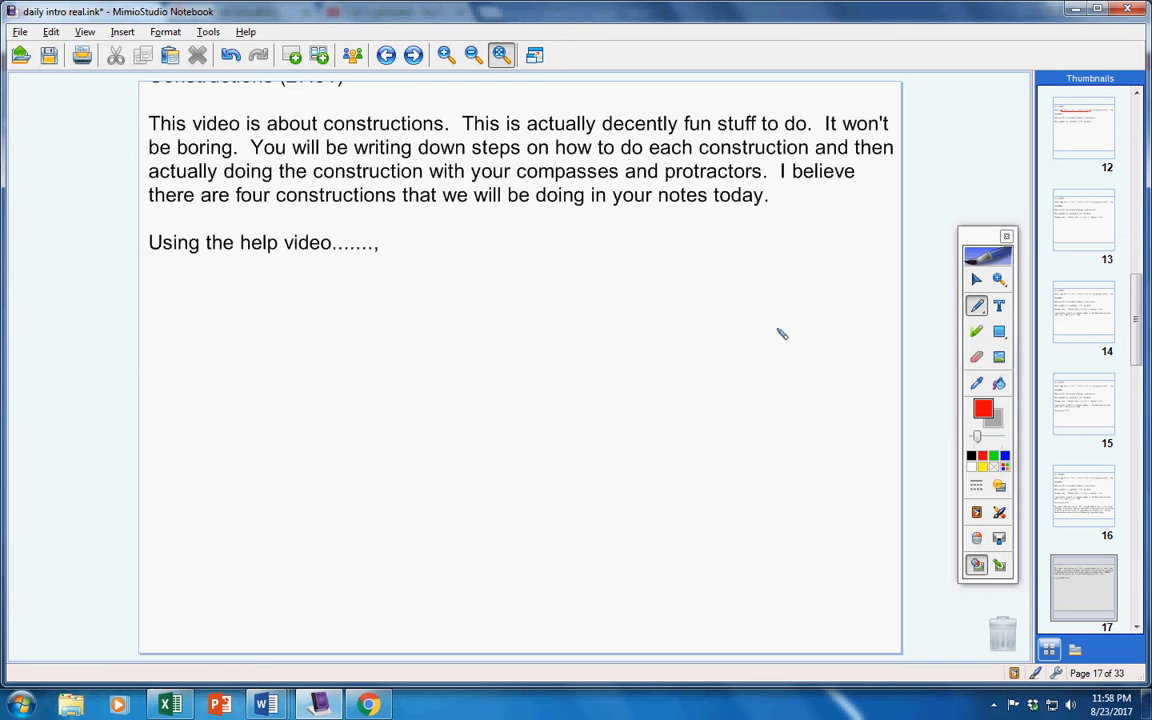
pyautogui.moveTo(458, 360)
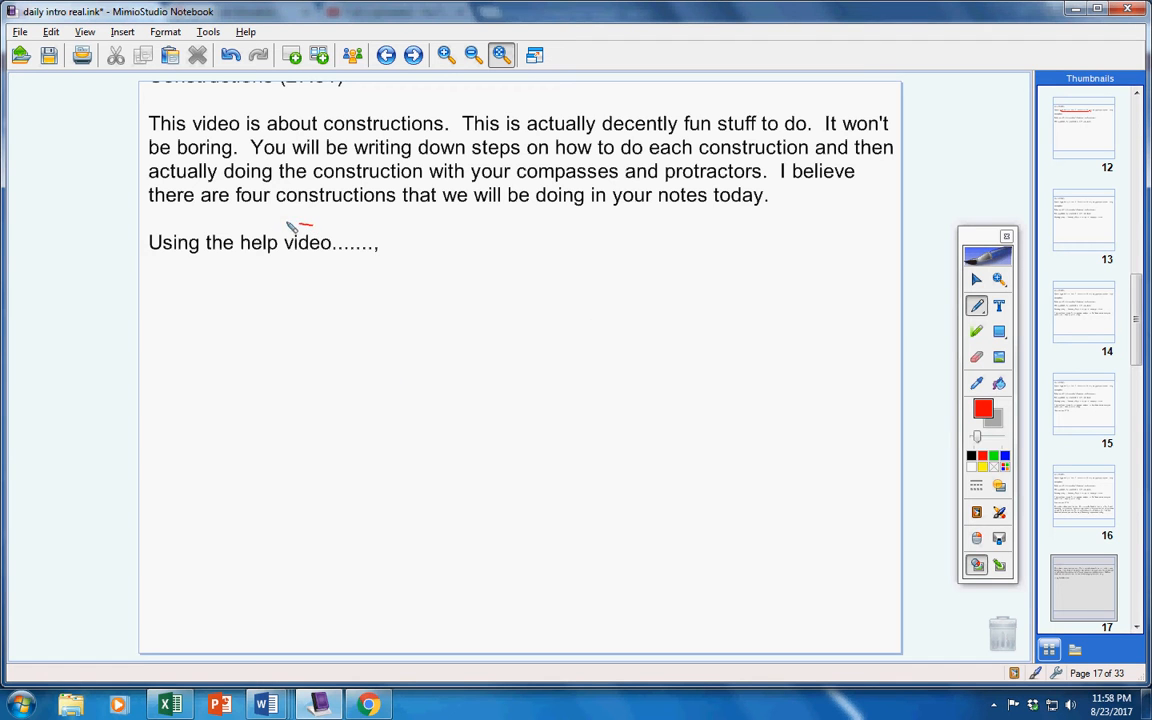
pyautogui.moveTo(290, 224); pyautogui.dragTo(376, 240)
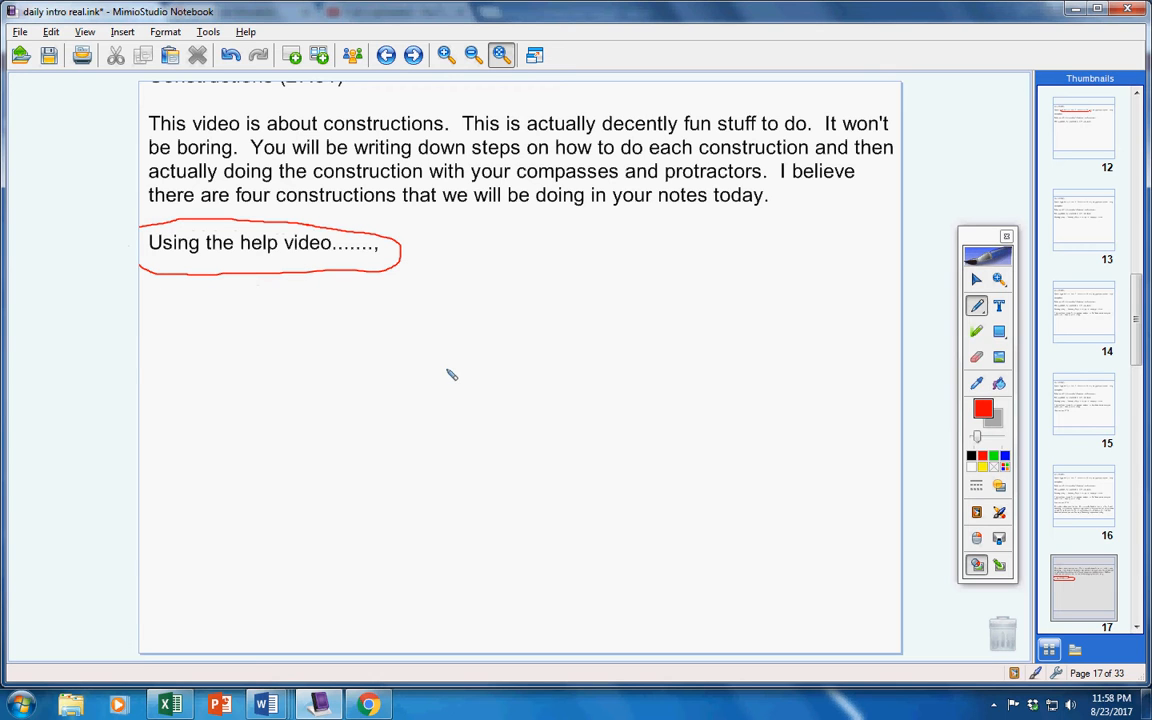
pyautogui.moveTo(410, 370)
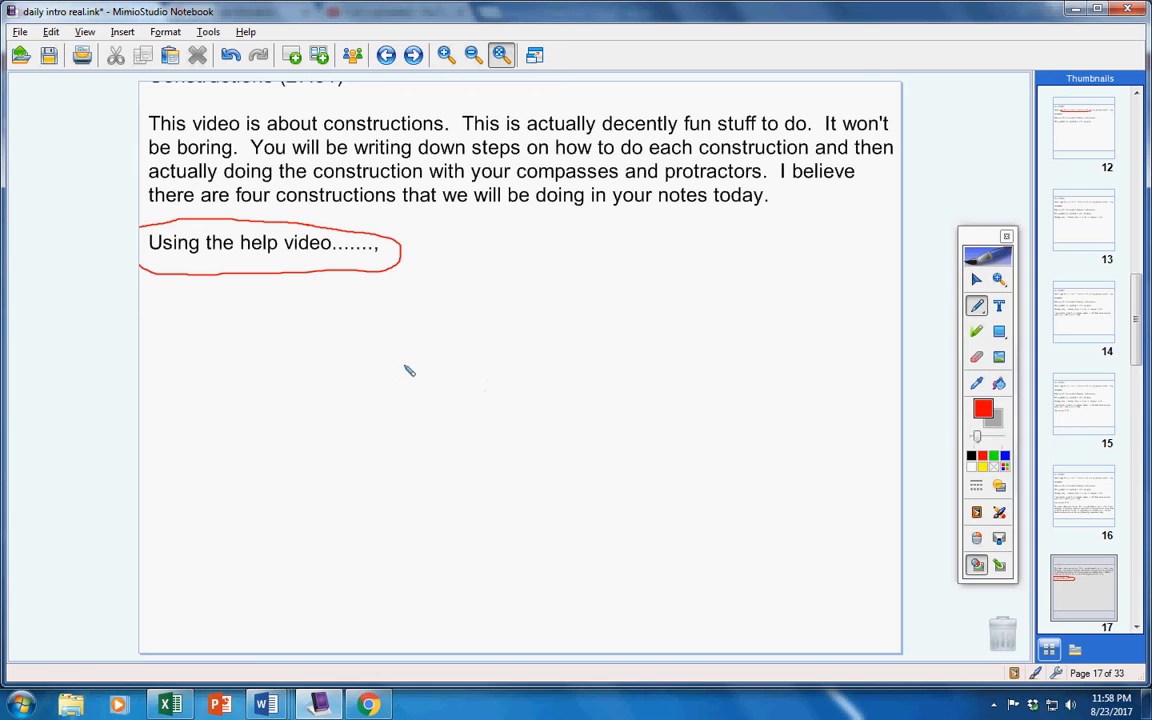
pyautogui.moveTo(792, 412)
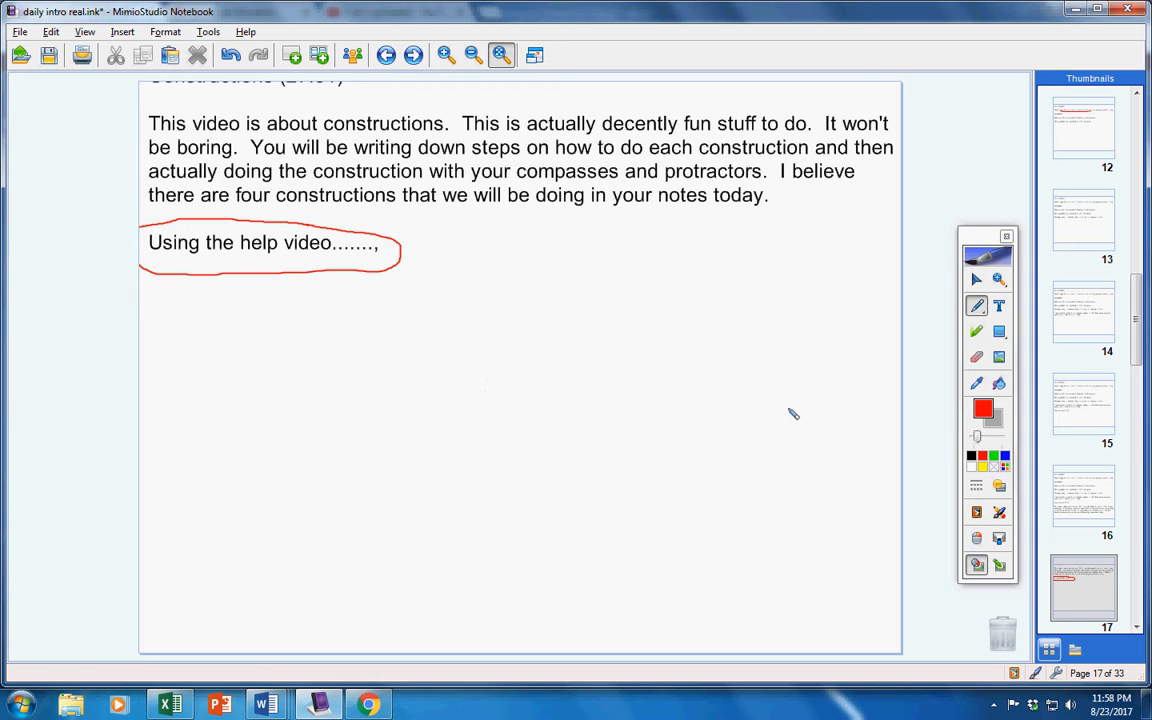
pyautogui.moveTo(660, 384)
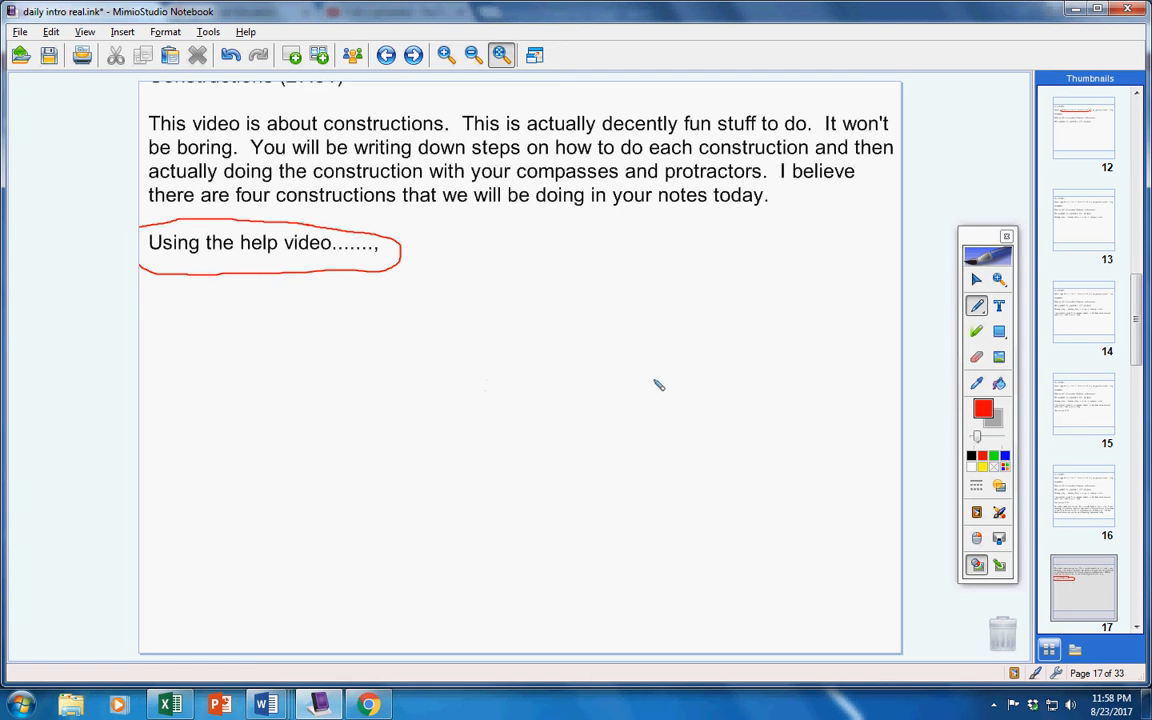
pyautogui.moveTo(598, 384)
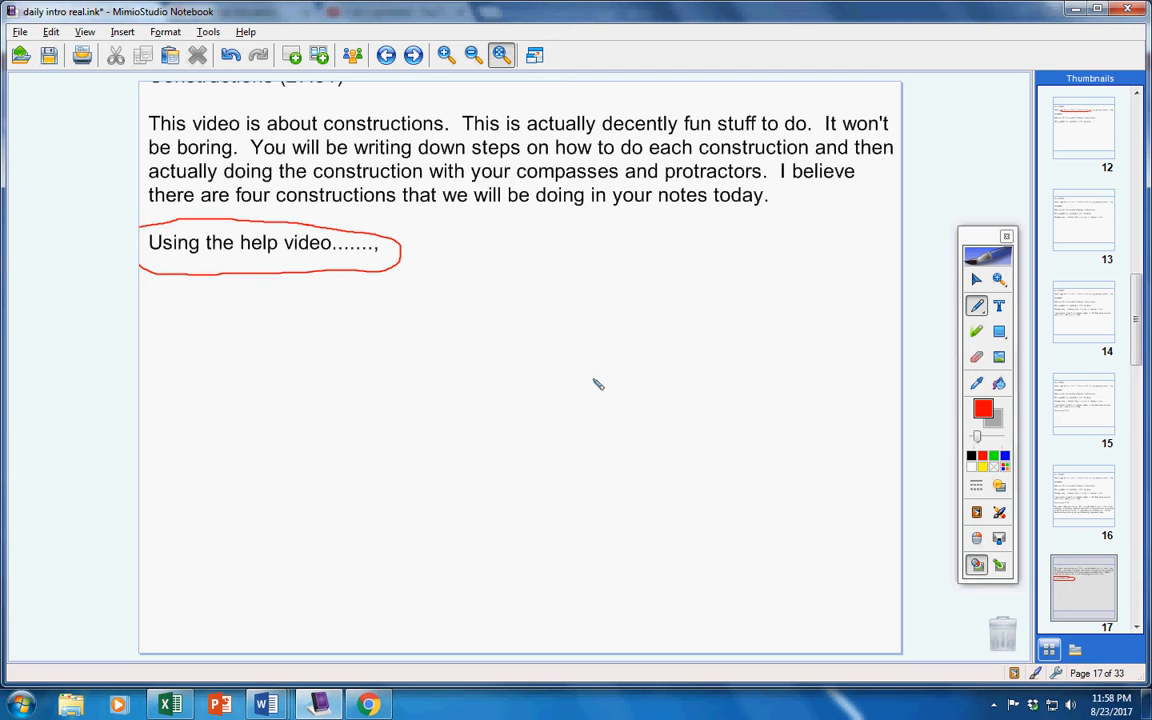
pyautogui.moveTo(618, 390)
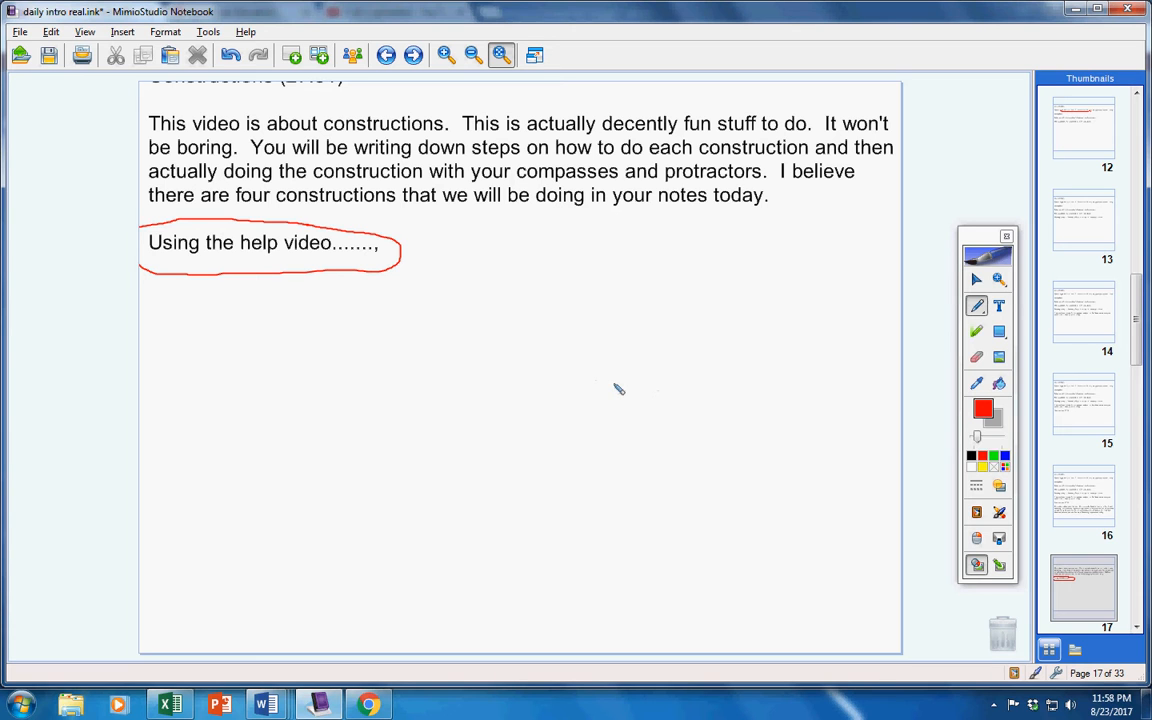
pyautogui.moveTo(500, 330)
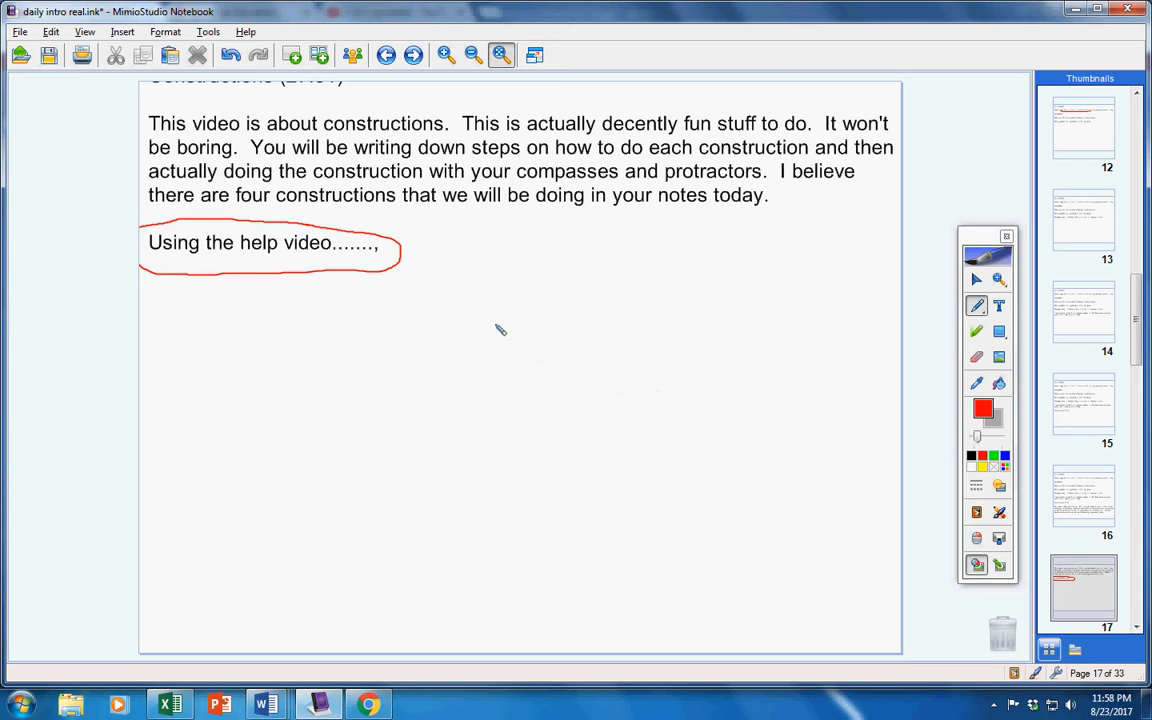
pyautogui.moveTo(456, 308)
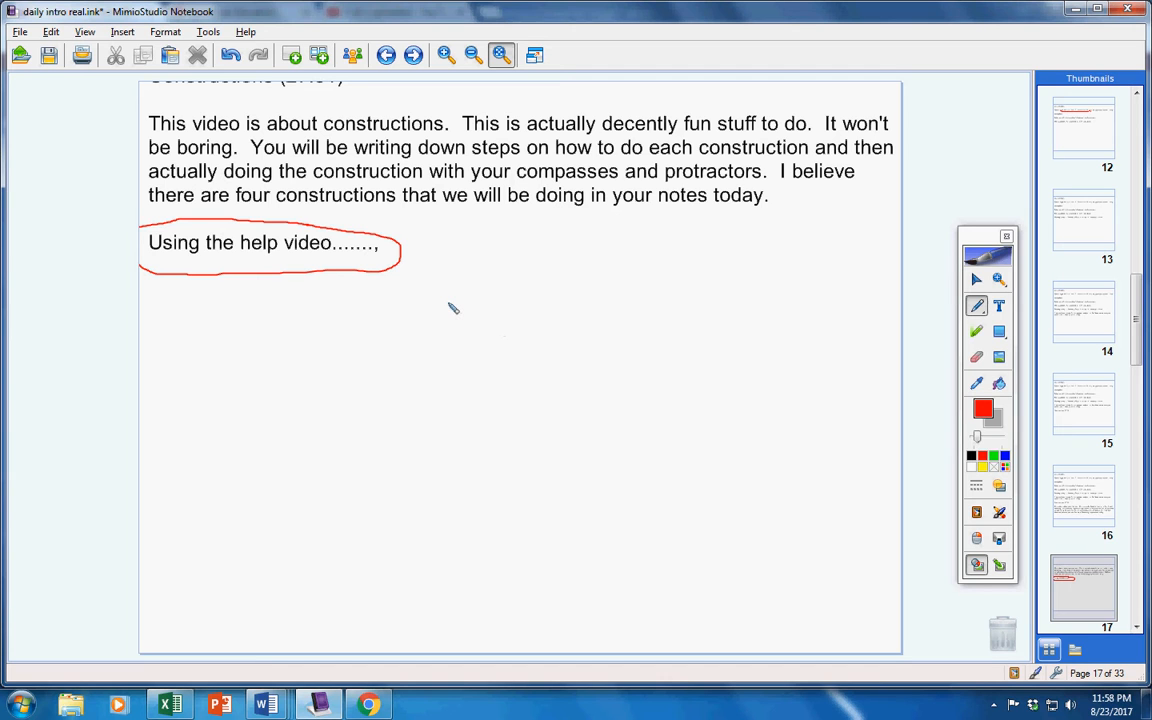
pyautogui.moveTo(356, 292)
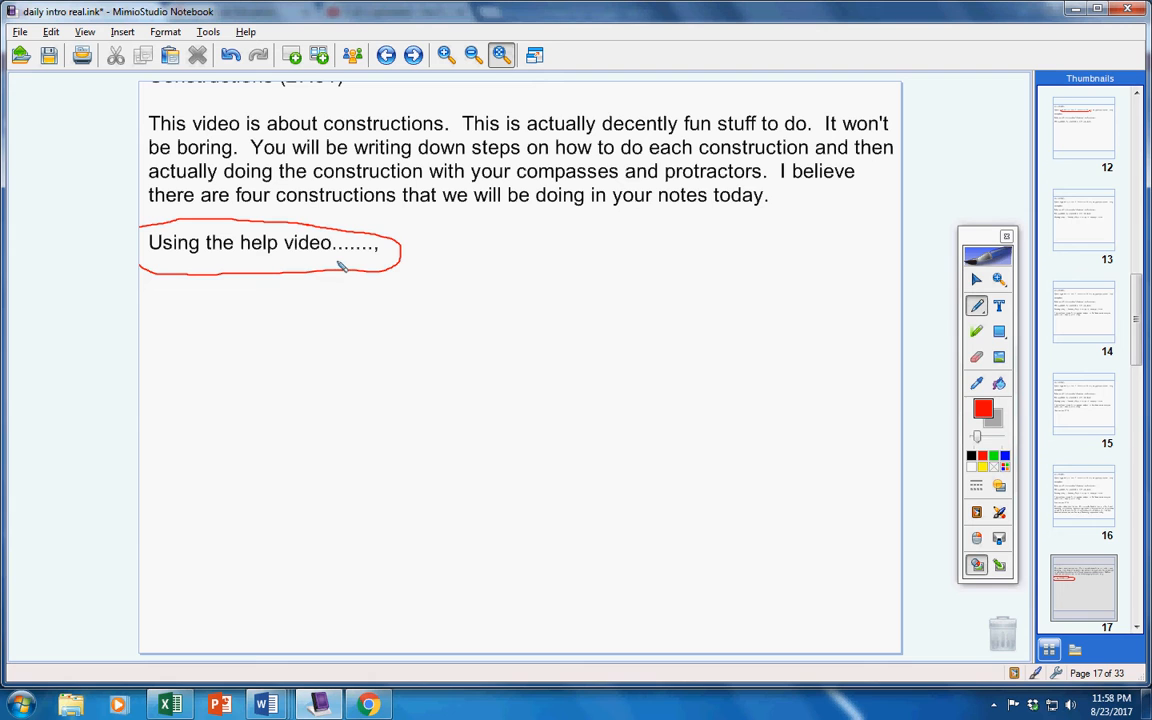
pyautogui.moveTo(378, 350)
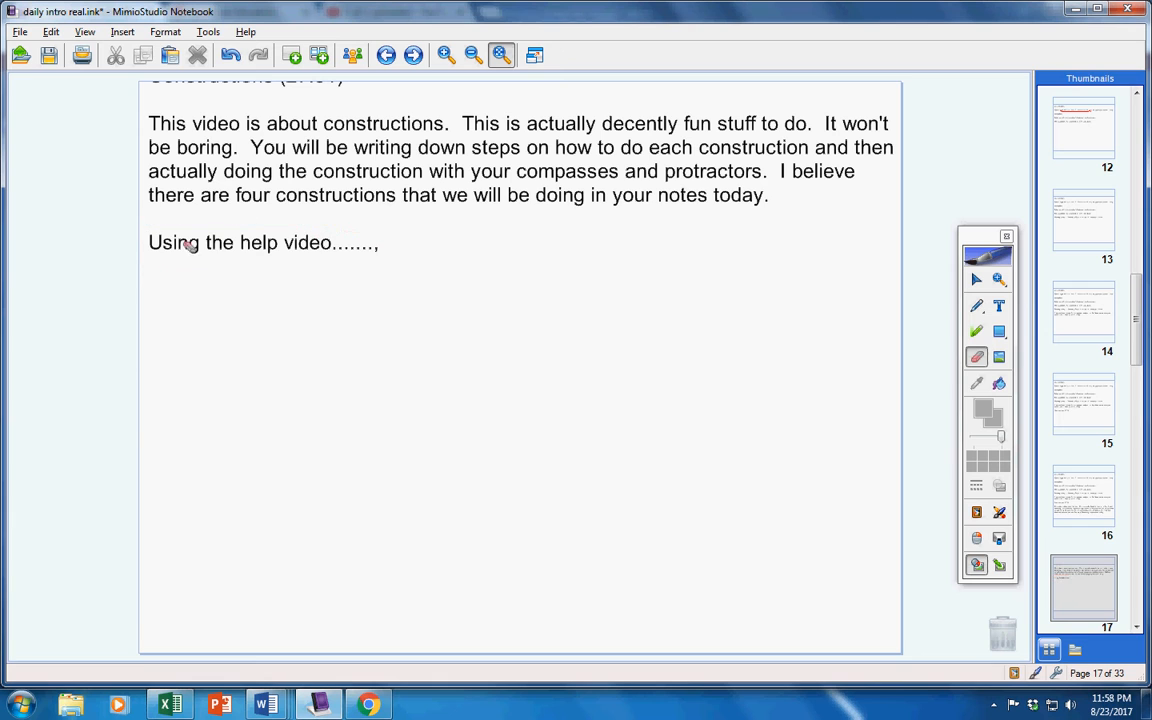
pyautogui.moveTo(1092, 592)
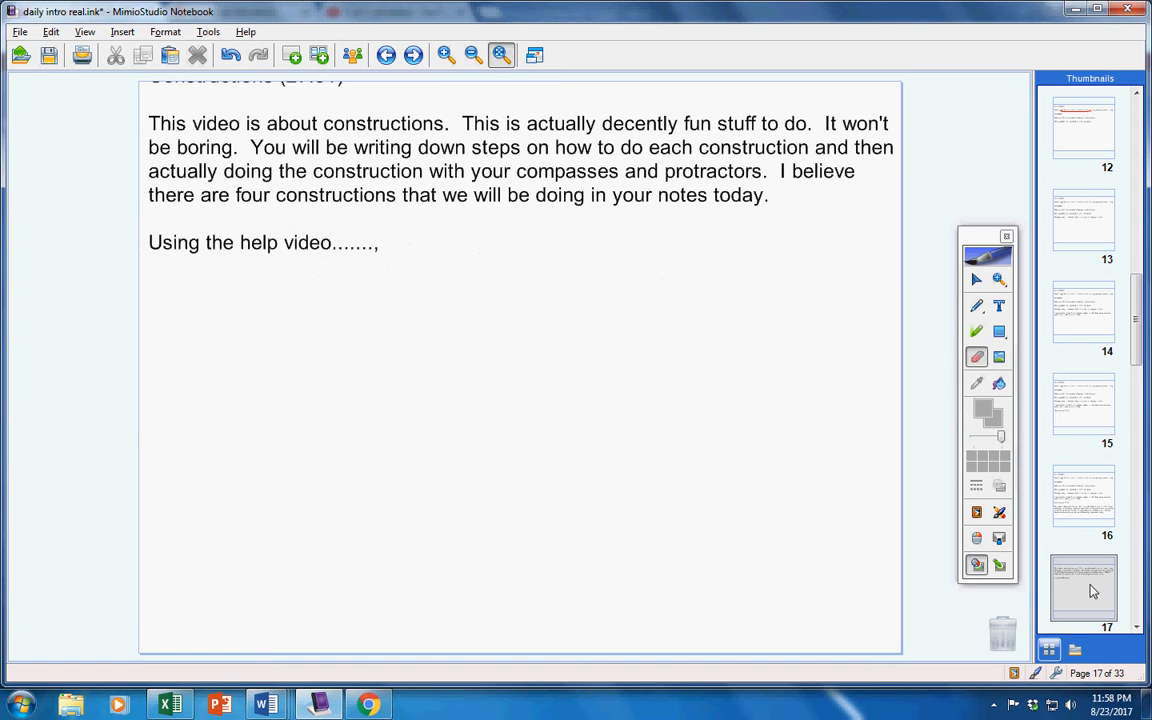
# - On page 18, underline the no fill-in-the-blanks quiz sentence in red
pyautogui.click(1084, 590)
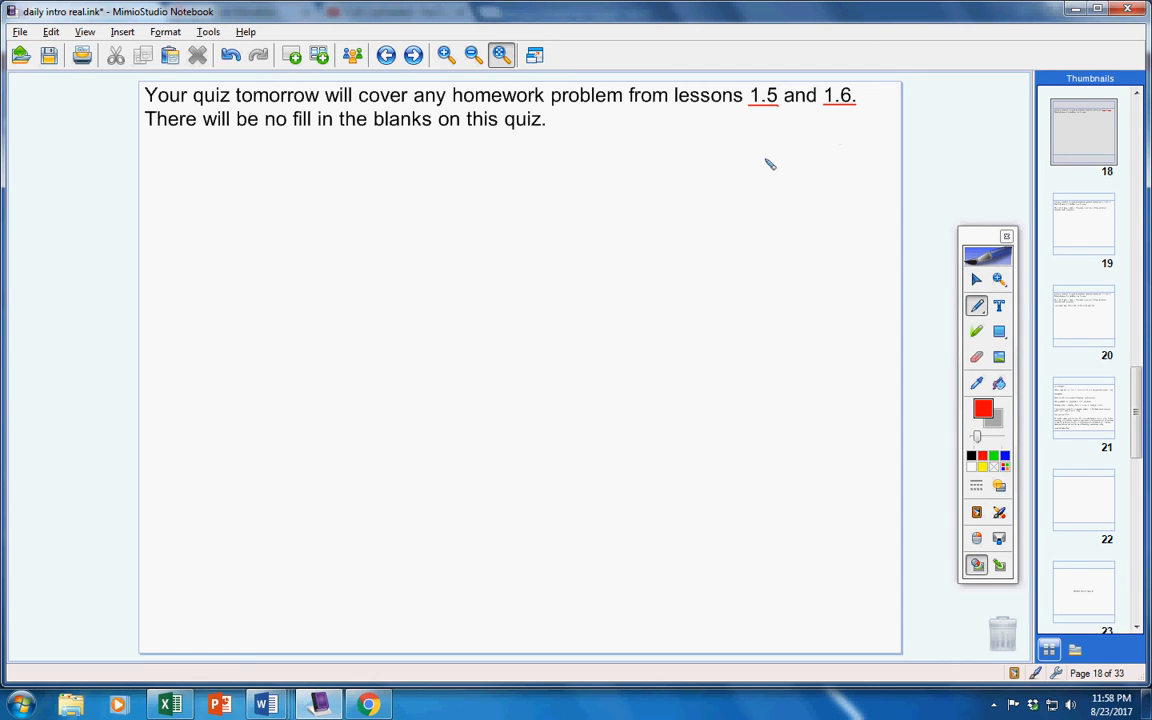
pyautogui.moveTo(158, 138)
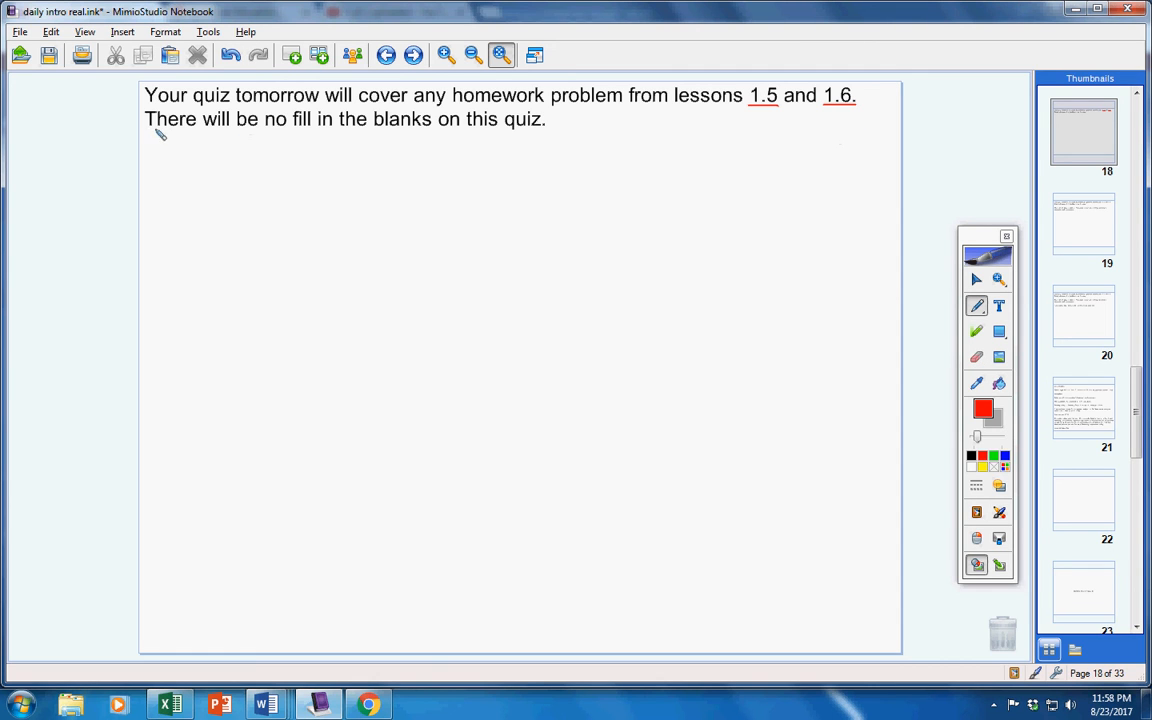
pyautogui.moveTo(144, 132); pyautogui.dragTo(560, 132)
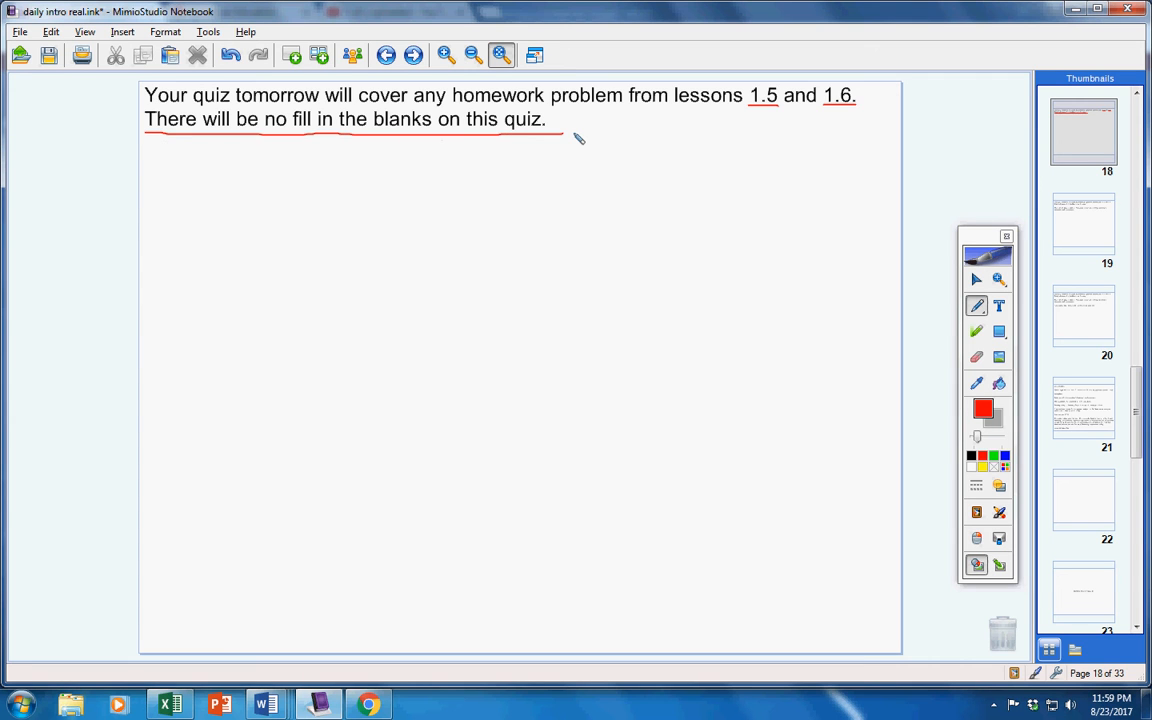
# - On page 19, underline 'finishing yesterday's homework and taking notes' in red
pyautogui.click(1092, 228)
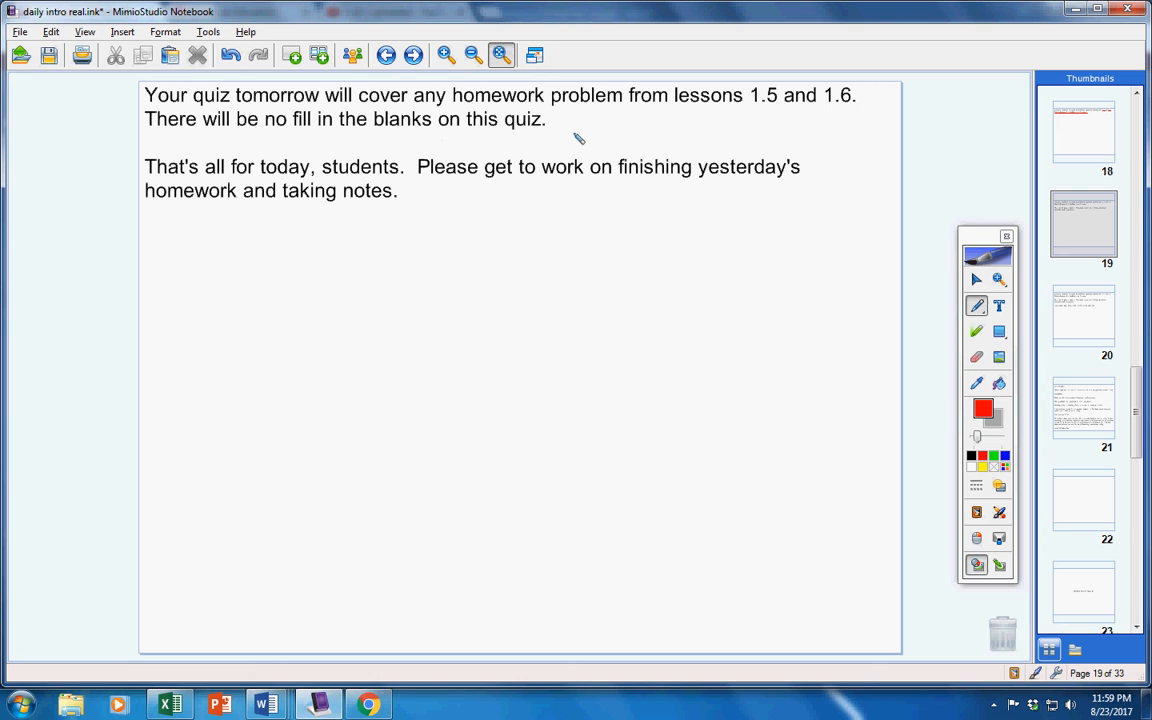
pyautogui.moveTo(620, 180); pyautogui.dragTo(720, 180)
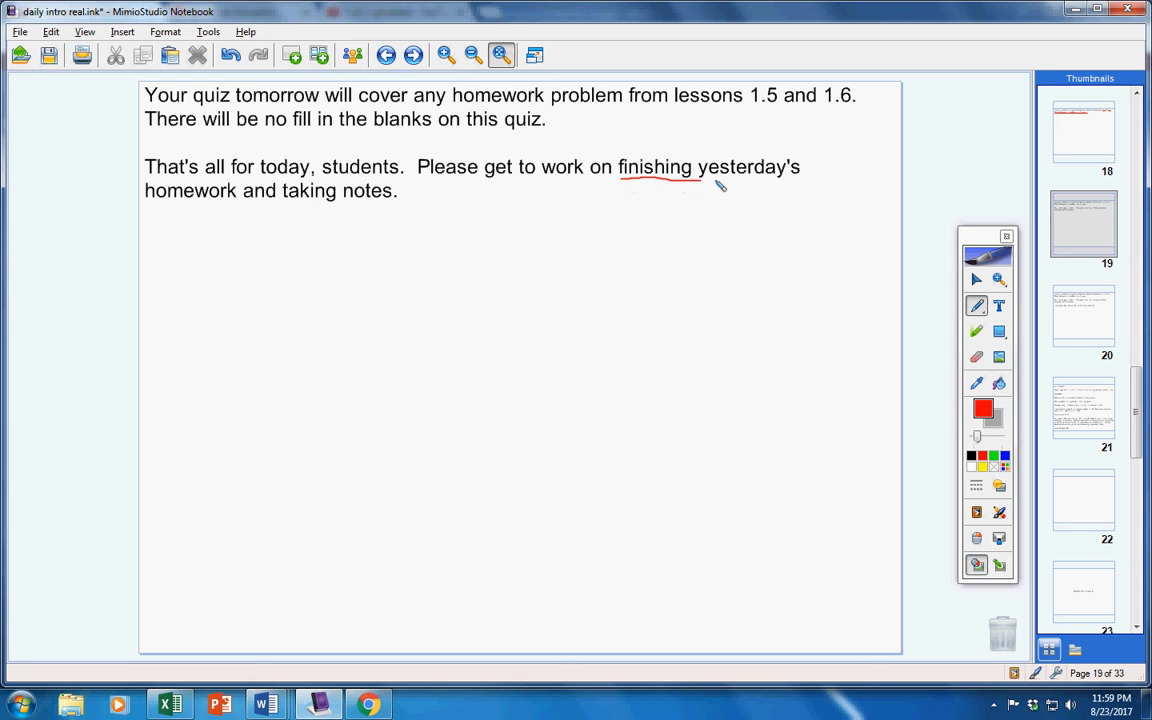
pyautogui.moveTo(148, 206); pyautogui.dragTo(390, 206)
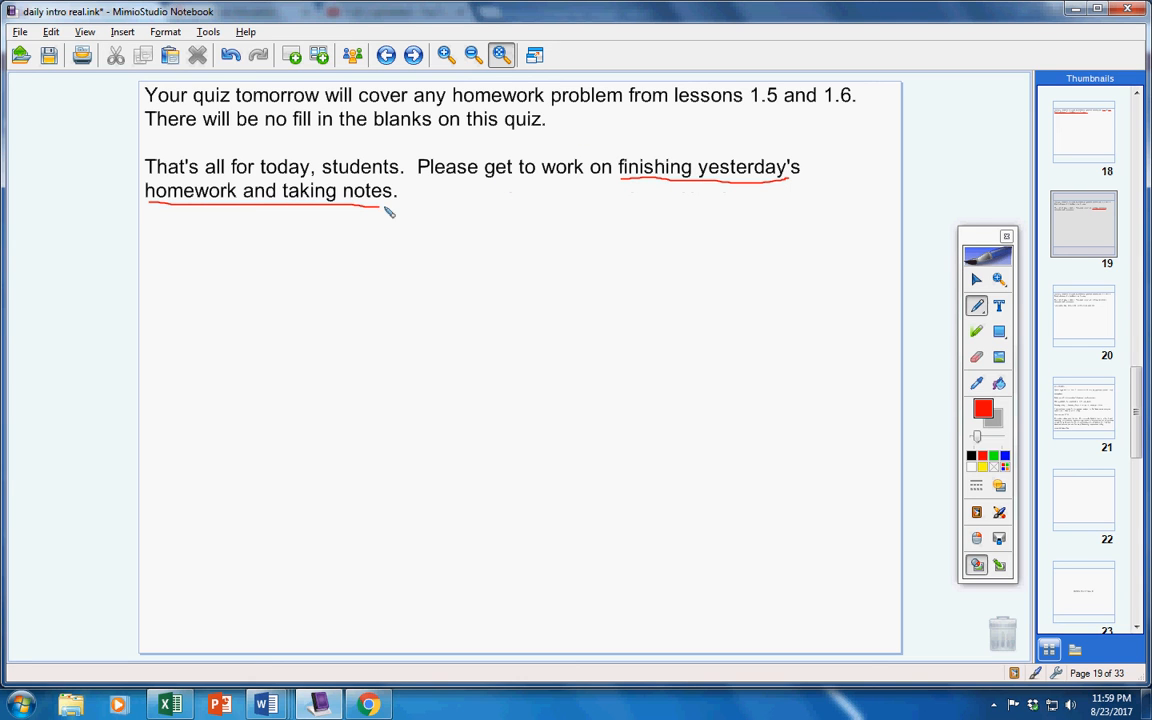
pyautogui.moveTo(484, 218)
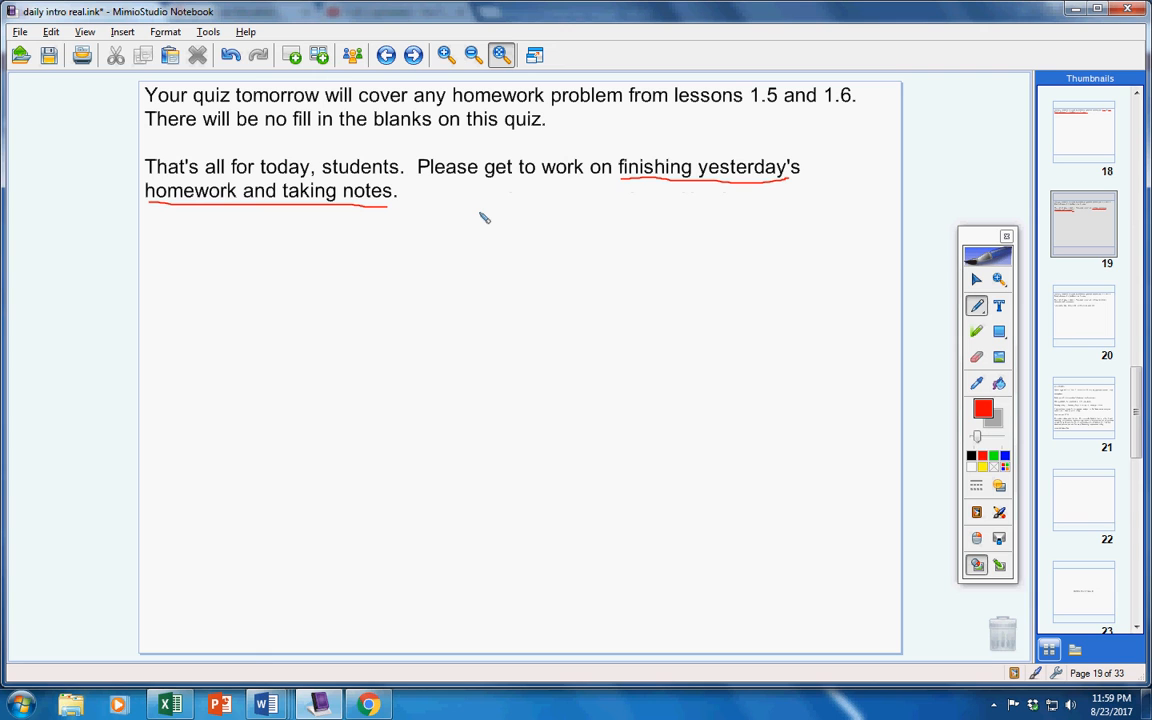